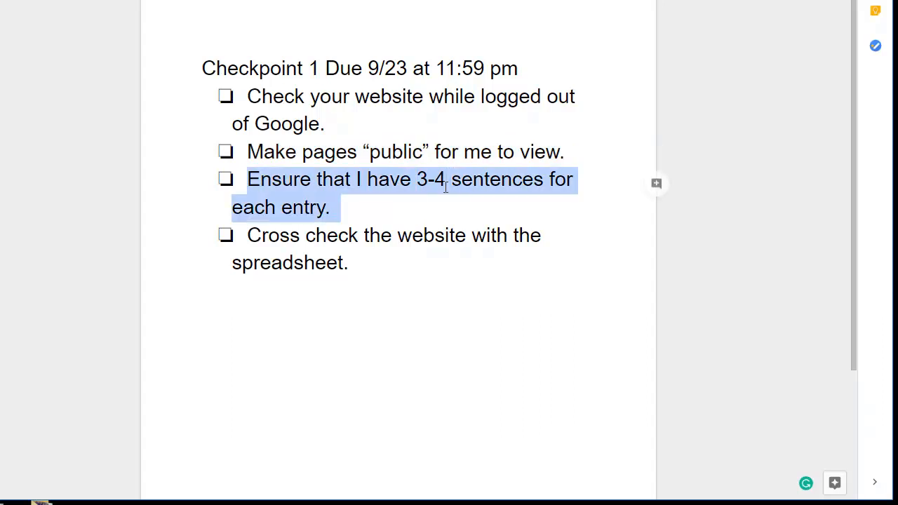
mouse_move(406, 244)
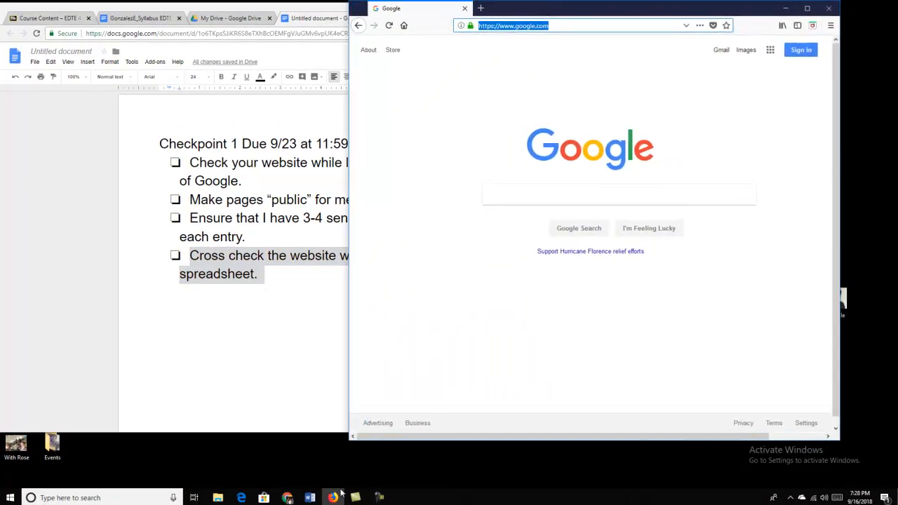
mouse_move(336, 494)
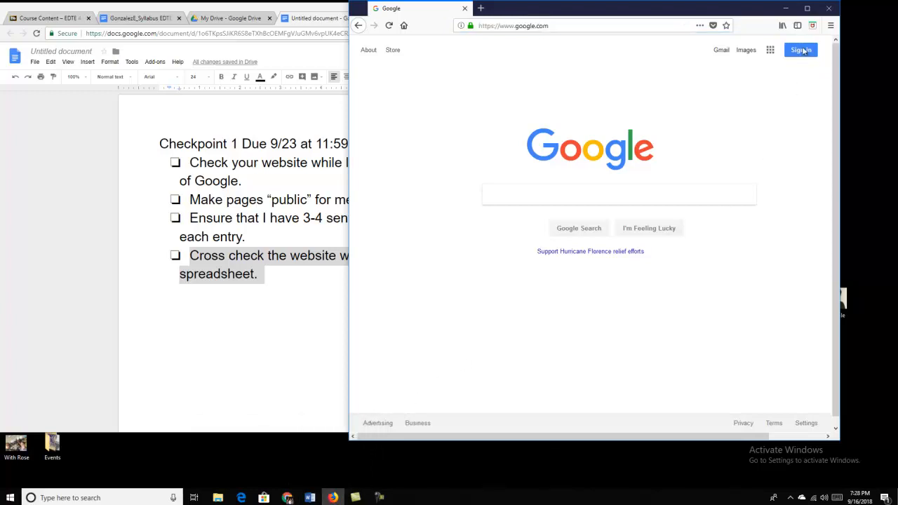
mouse_move(777, 94)
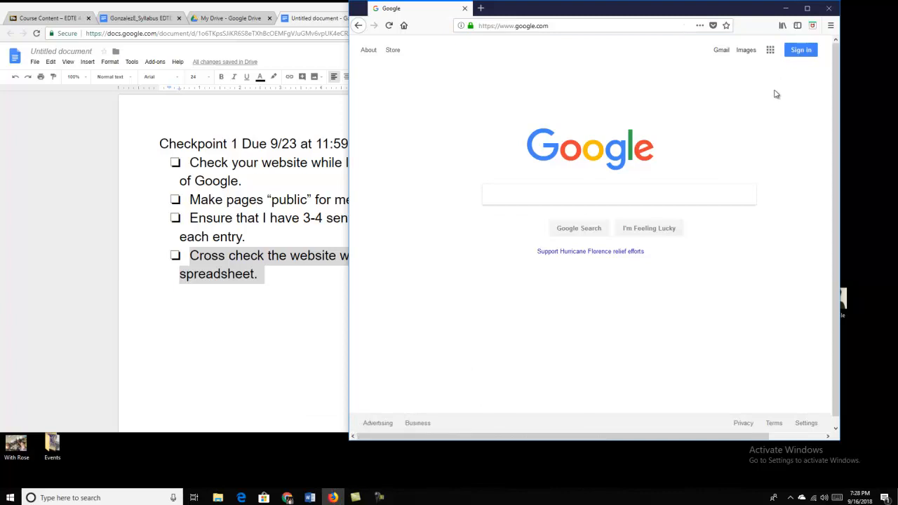
mouse_move(757, 86)
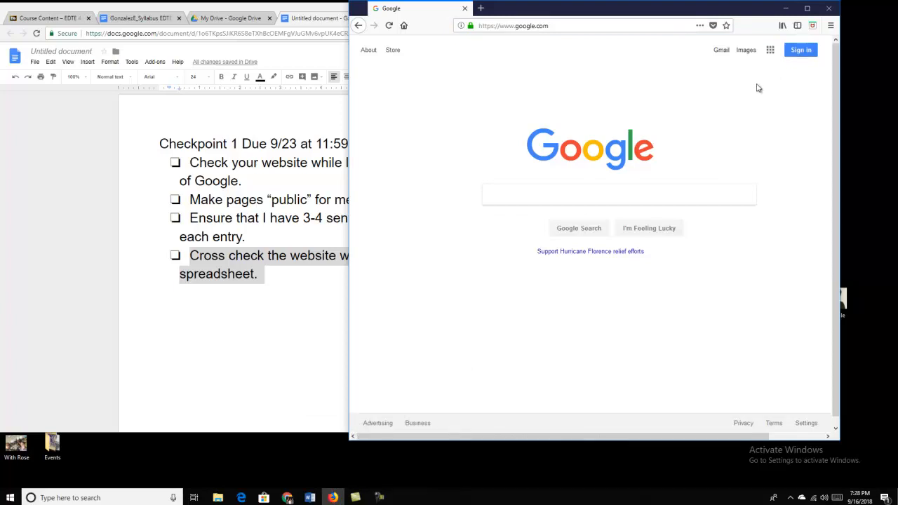
mouse_move(317, 176)
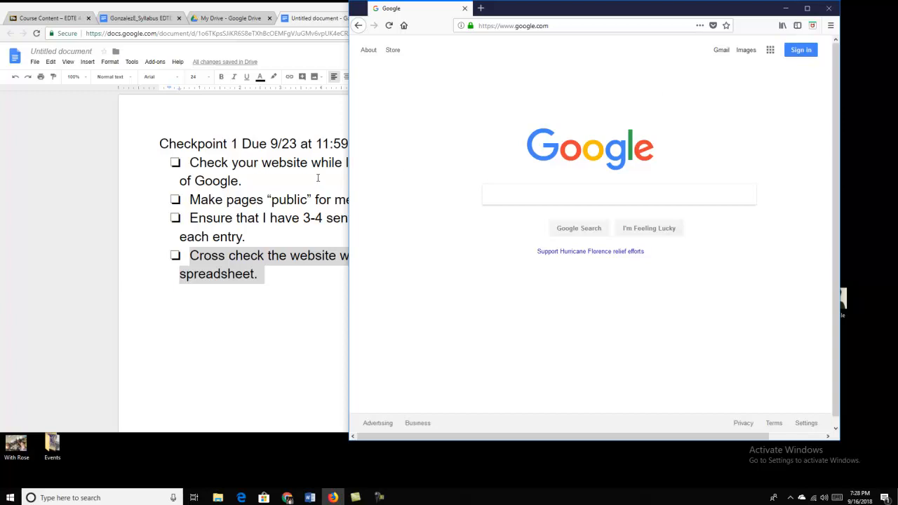
Step: Bring the Google Sites editor for the Tech Quest Portfolio to the front beside signed-out Firefox
left_click(407, 17)
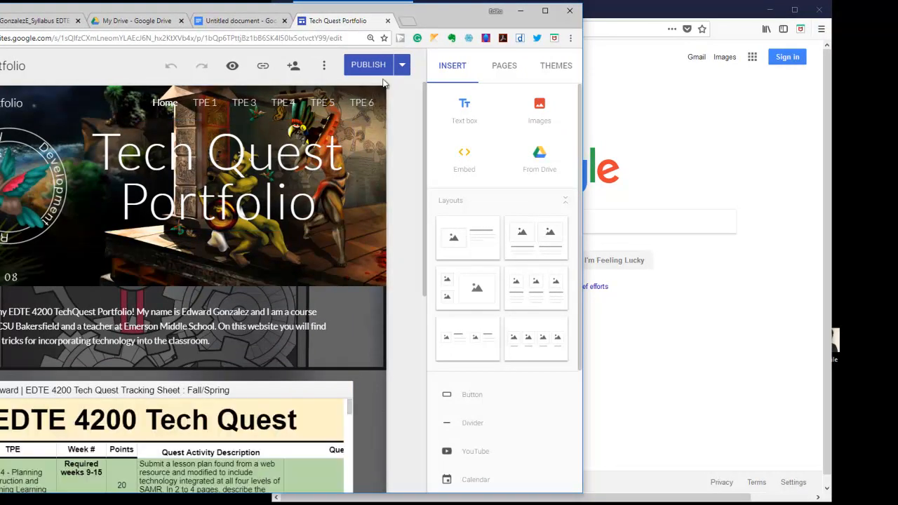
mouse_move(368, 68)
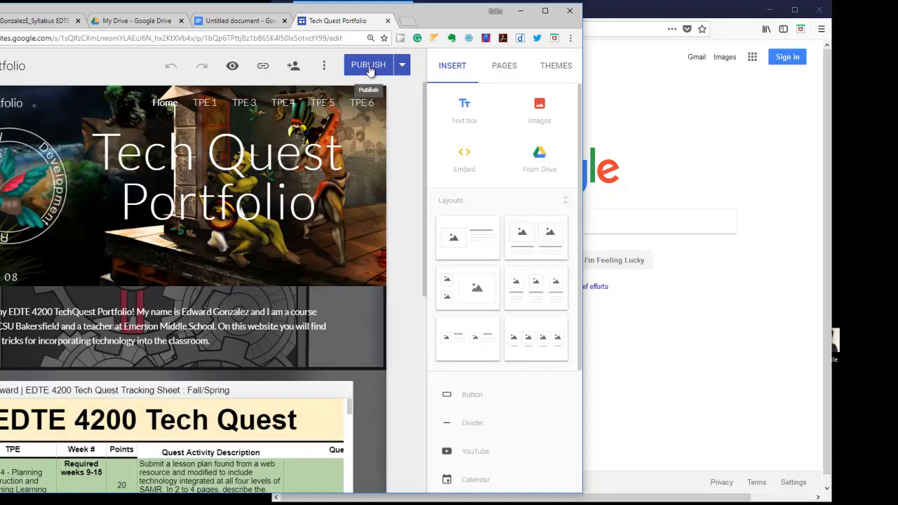
Step: Publish the Tech Quest Portfolio and copy its published site link
left_click(368, 66)
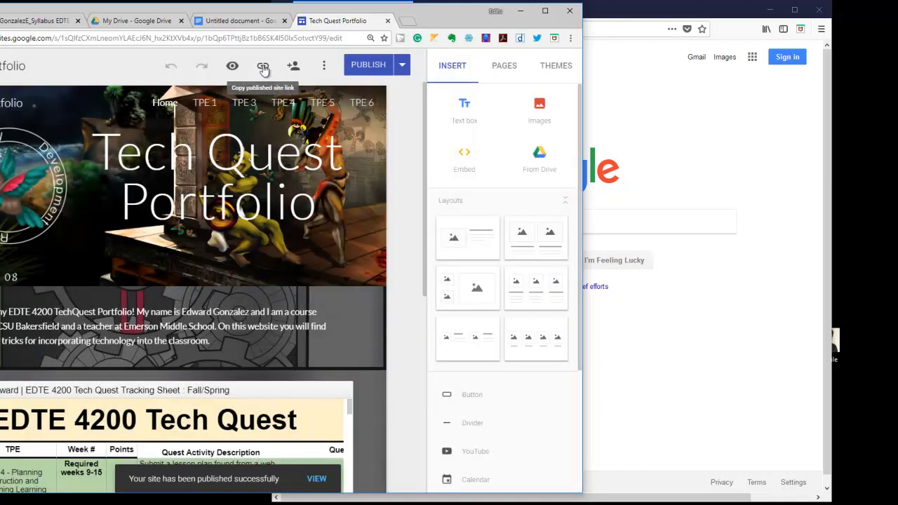
mouse_move(292, 91)
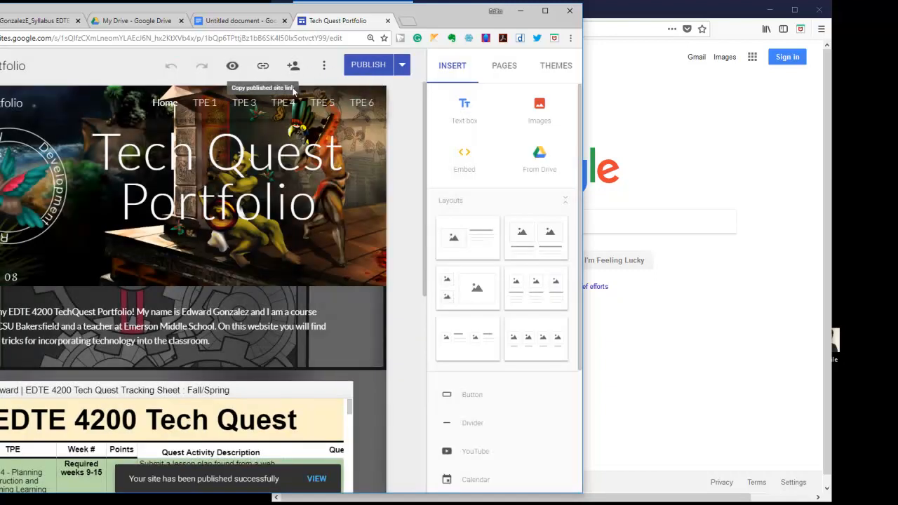
left_click(262, 66)
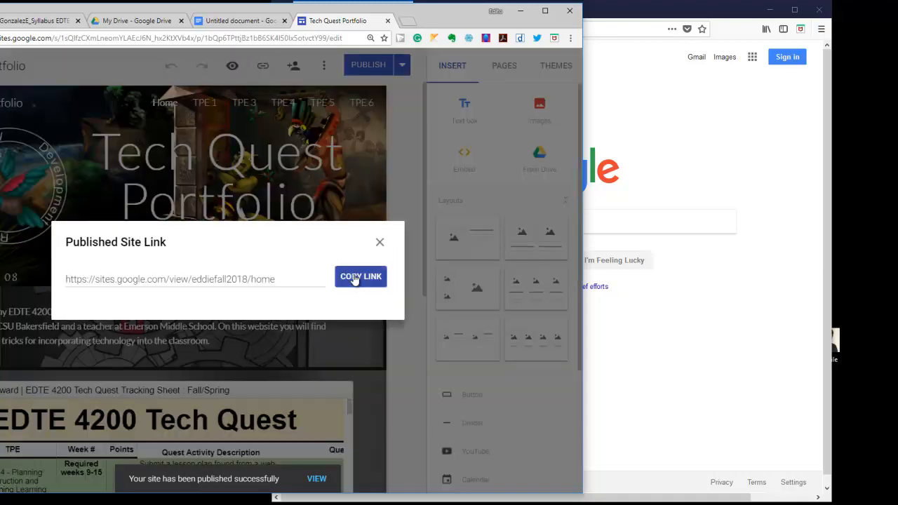
left_click(361, 276)
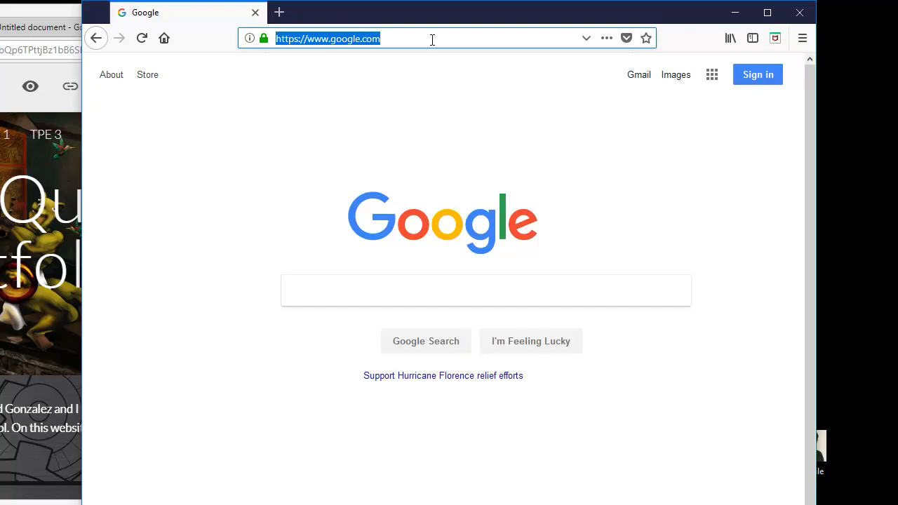
type("https://sites.google.com/view/eddiefall2018/home")
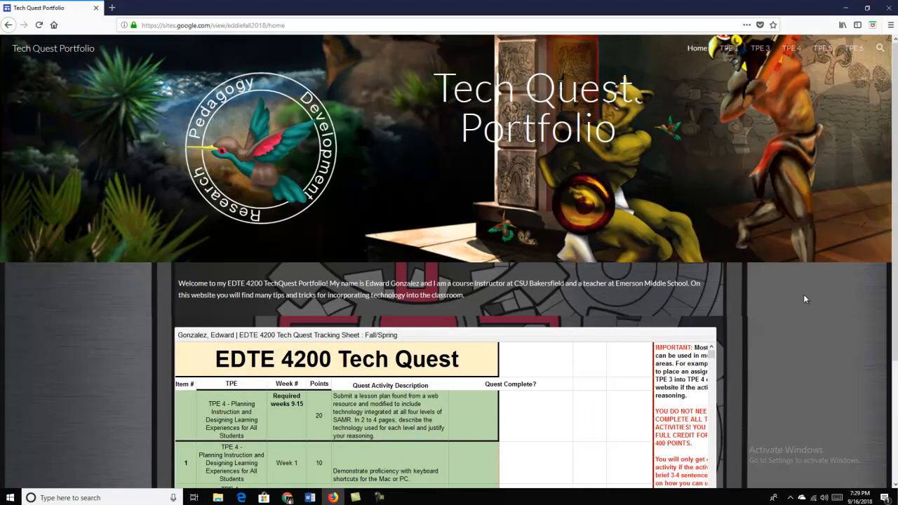
scroll("down", 3)
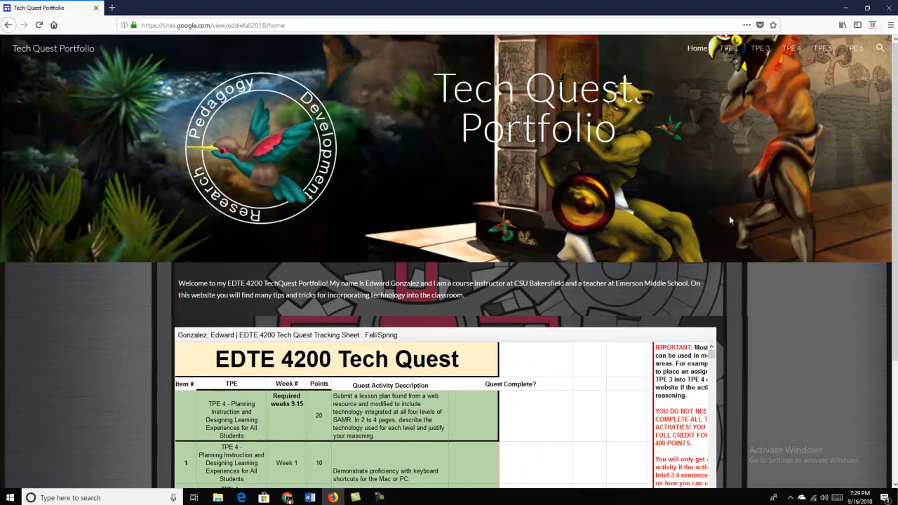
mouse_move(729, 51)
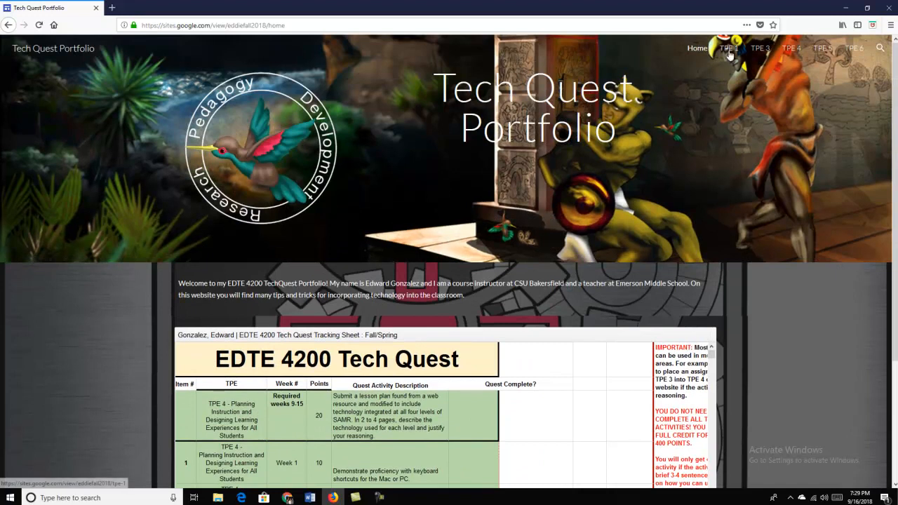
Step: Browse the published TPE 1, TPE 3 and TPE 4 pages from the site navigation
left_click(728, 48)
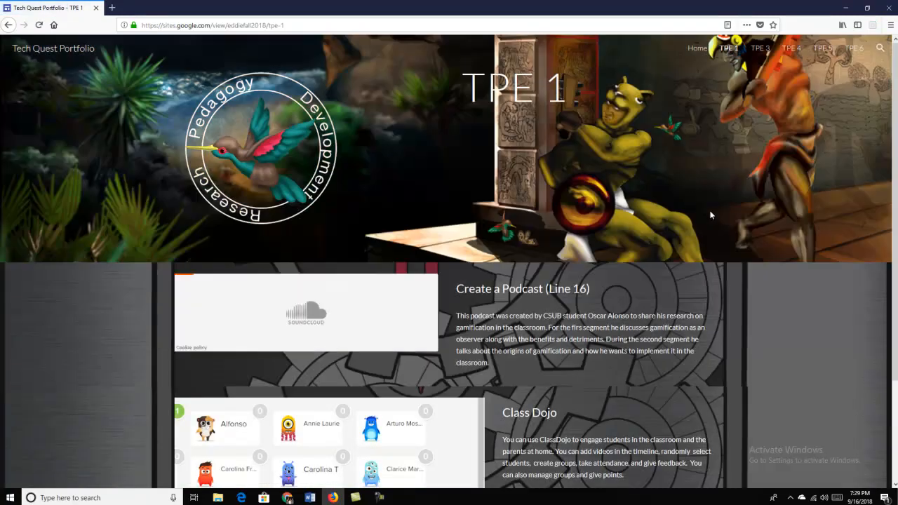
scroll("down", 3)
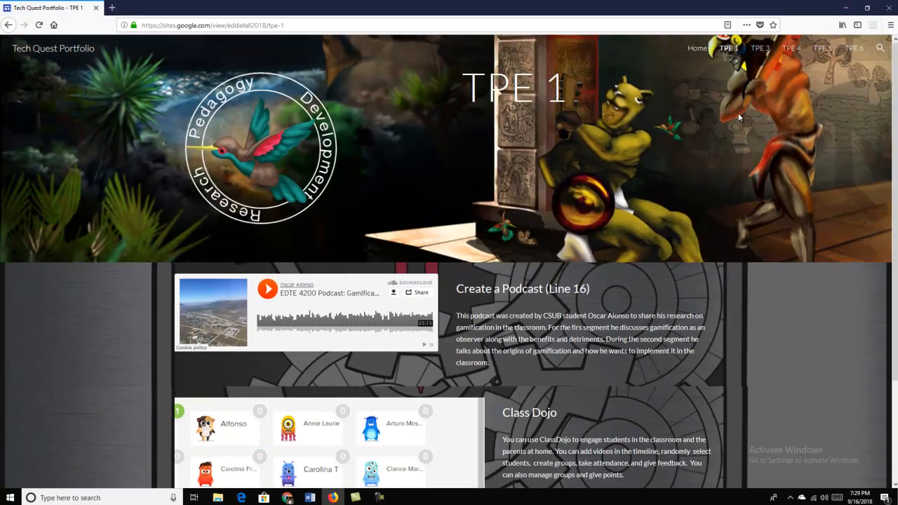
left_click(759, 48)
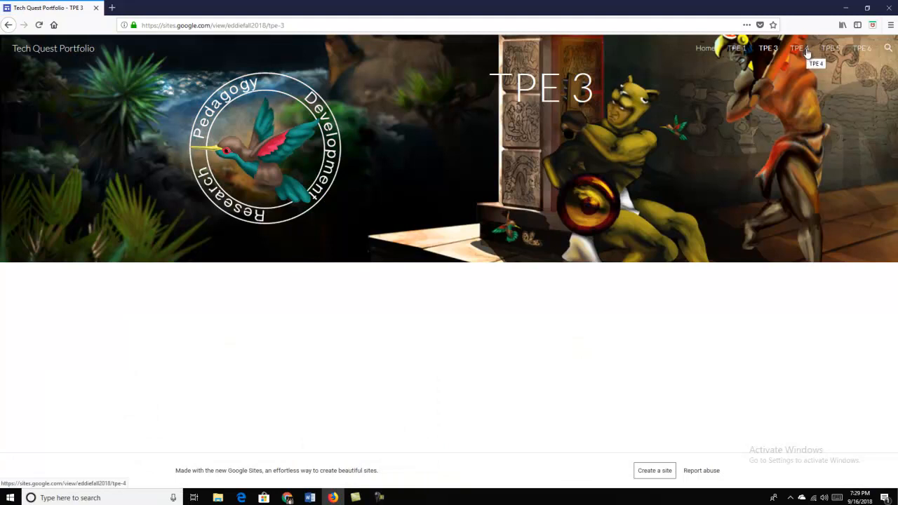
left_click(798, 48)
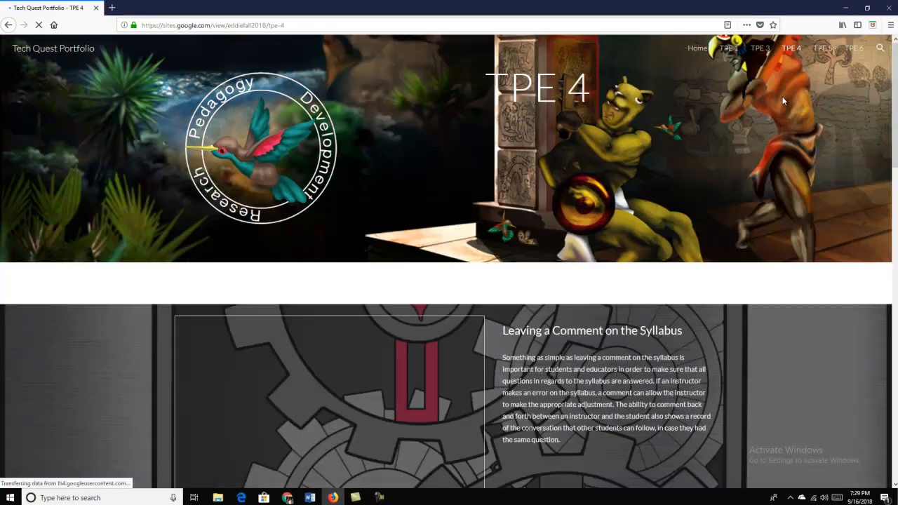
Step: Review the TPE 4 entries and select the YouTube playlist entry's first paragraph to count sentences
scroll("down", 3)
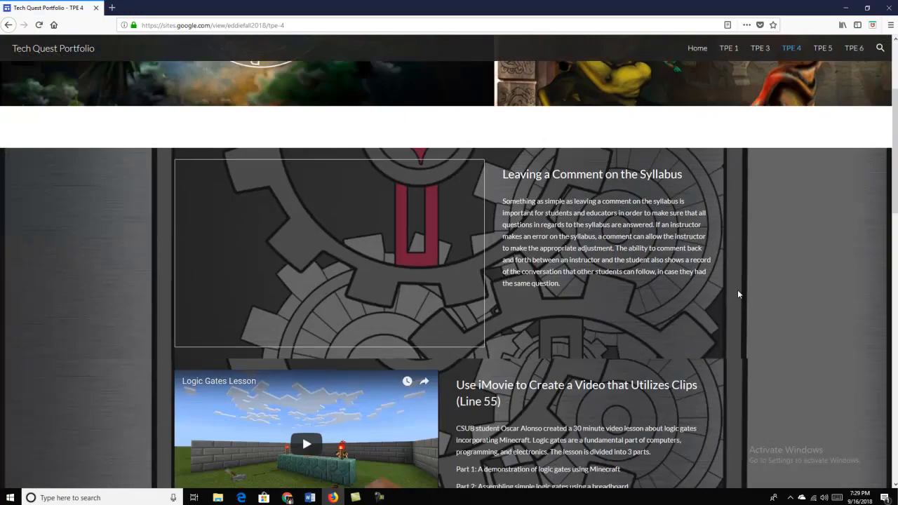
scroll("down", 3)
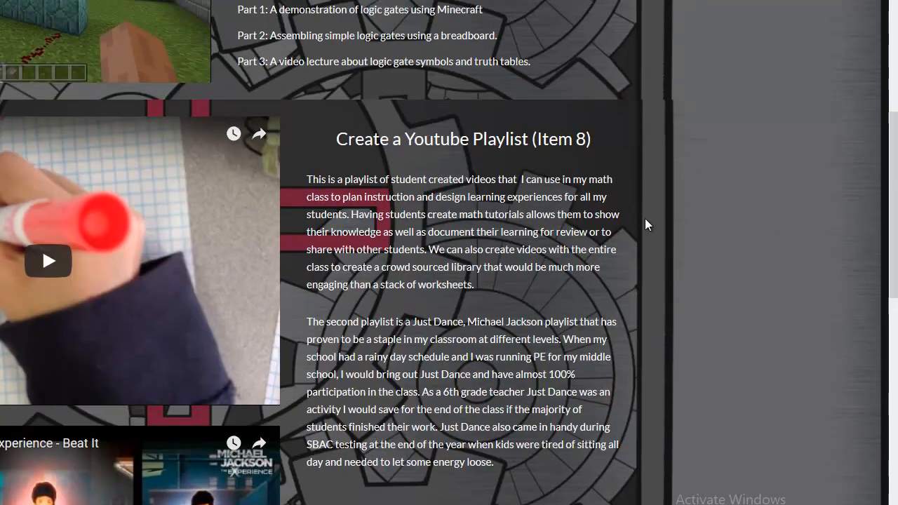
scroll("down", 3)
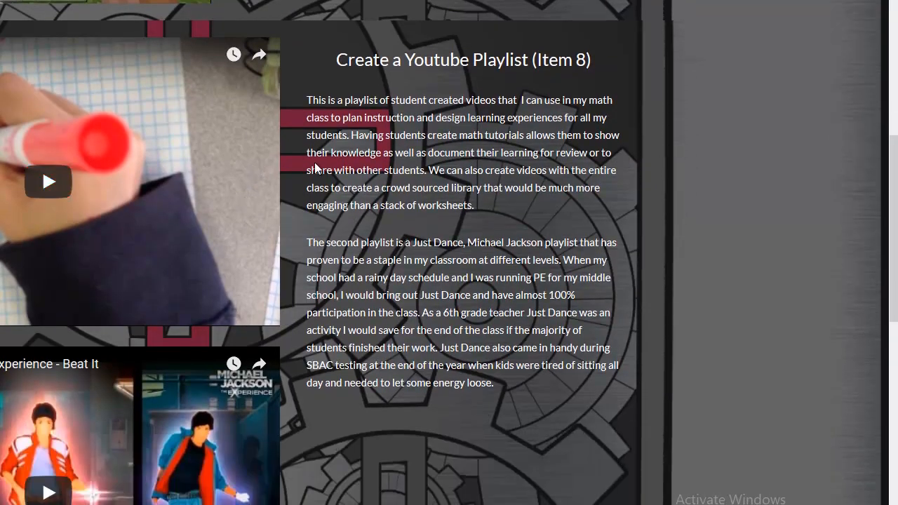
left_click_drag(307, 99, 479, 188)
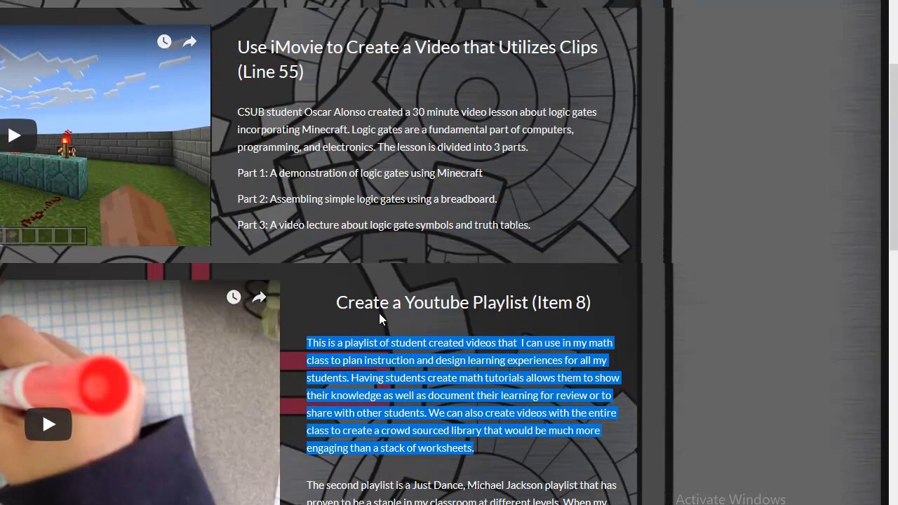
scroll("up", 3)
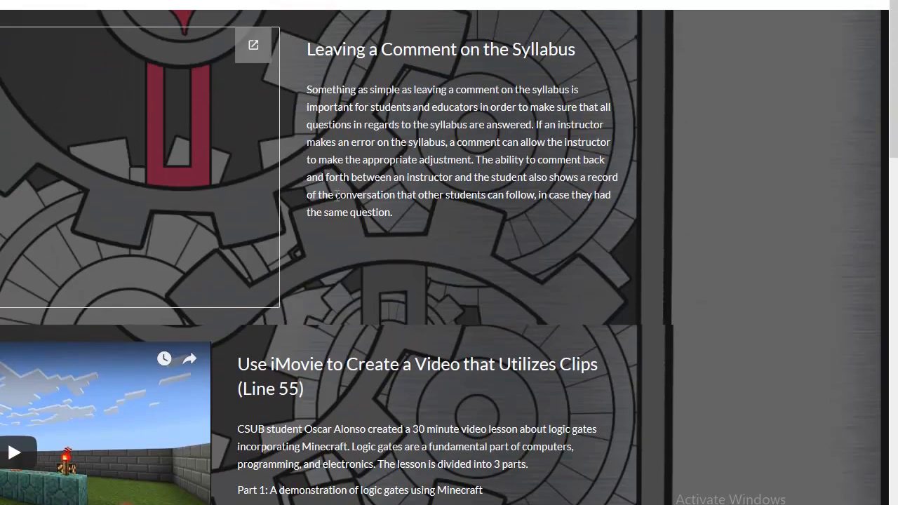
mouse_move(199, 79)
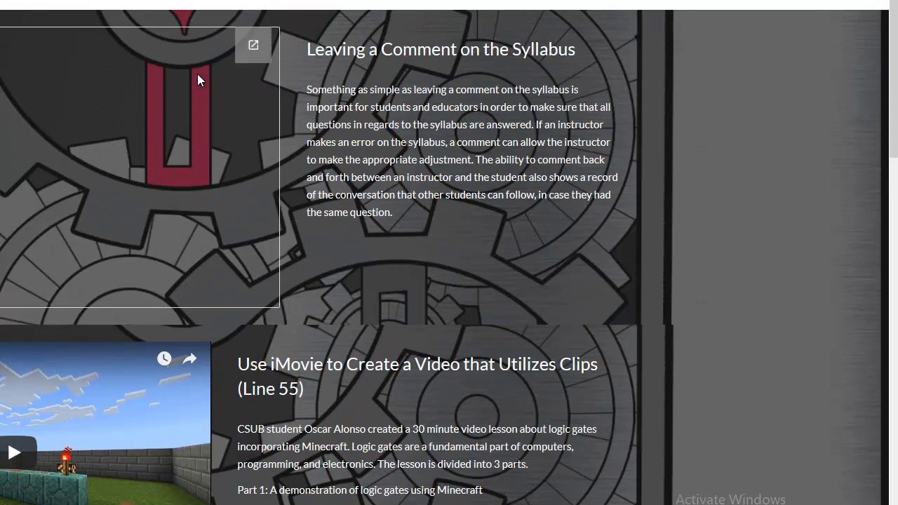
mouse_move(252, 45)
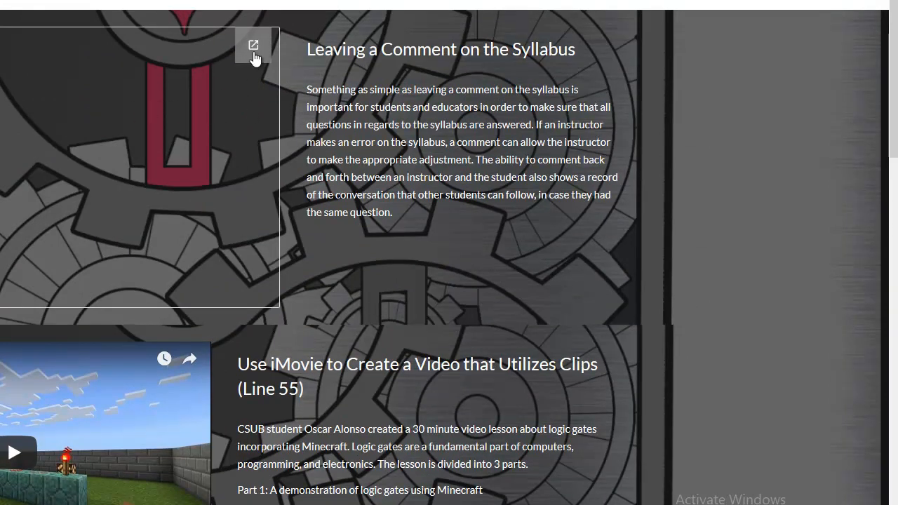
mouse_move(254, 45)
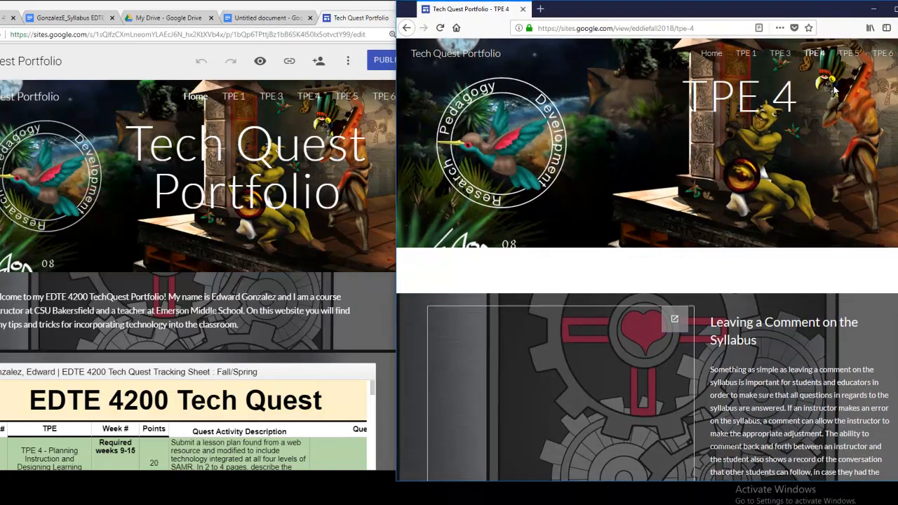
Step: From the Sites editor's TPE 4 entry, open the embedded EDTE 4200 syllabus in its own tab
left_click(245, 168)
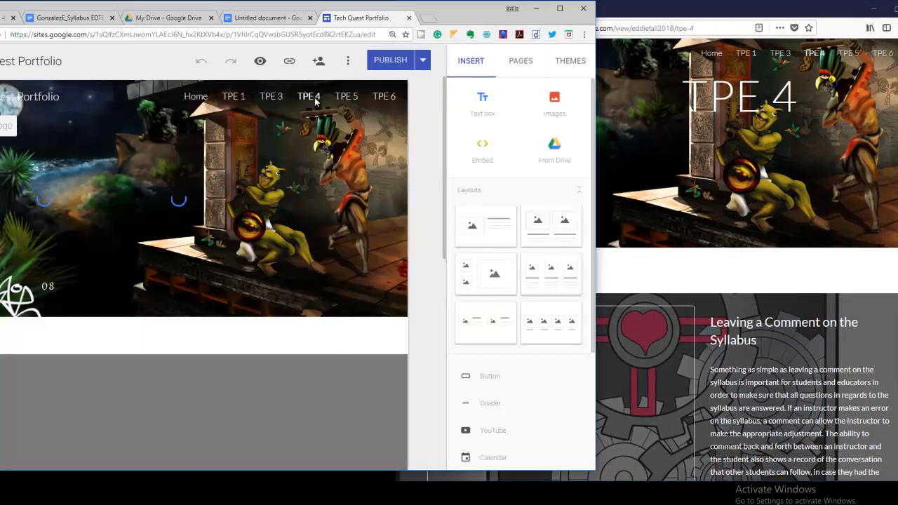
scroll("down", 3)
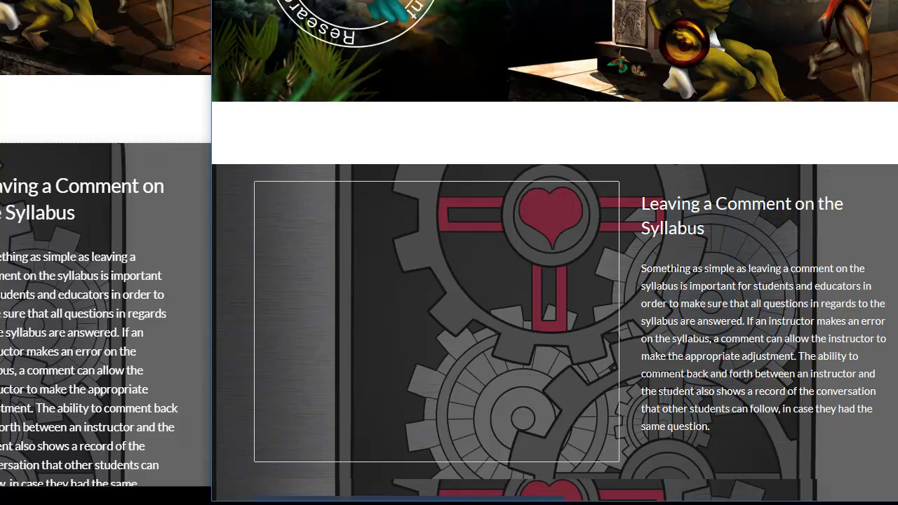
mouse_move(491, 286)
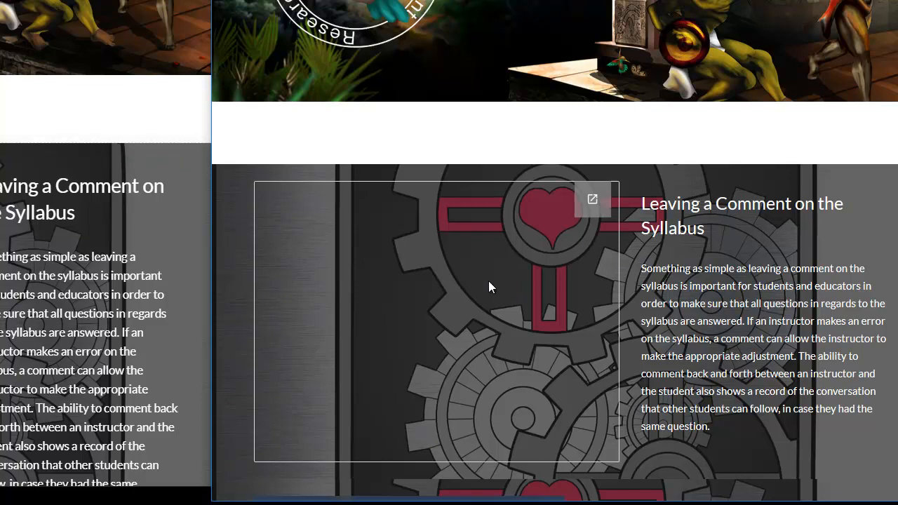
mouse_move(67, 344)
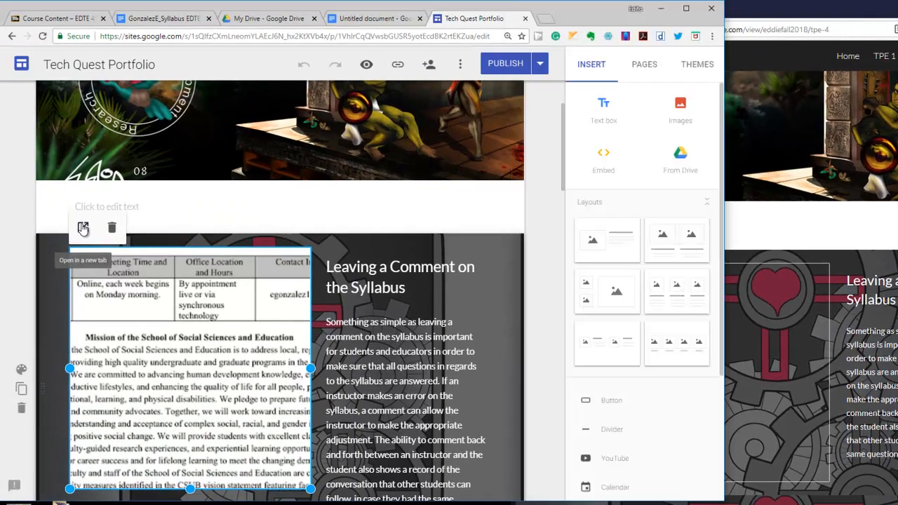
left_click(83, 227)
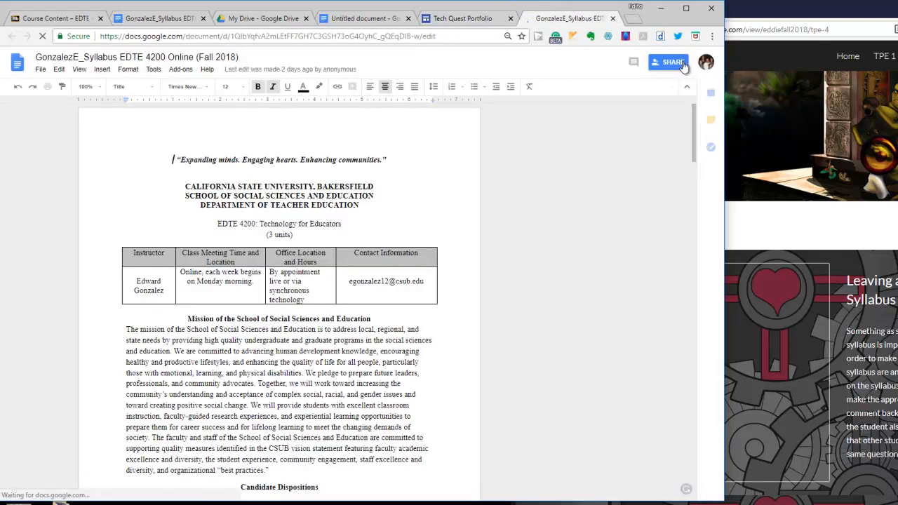
Step: Set the syllabus's link sharing to 'On - Public on the web' and save it
left_click(672, 61)
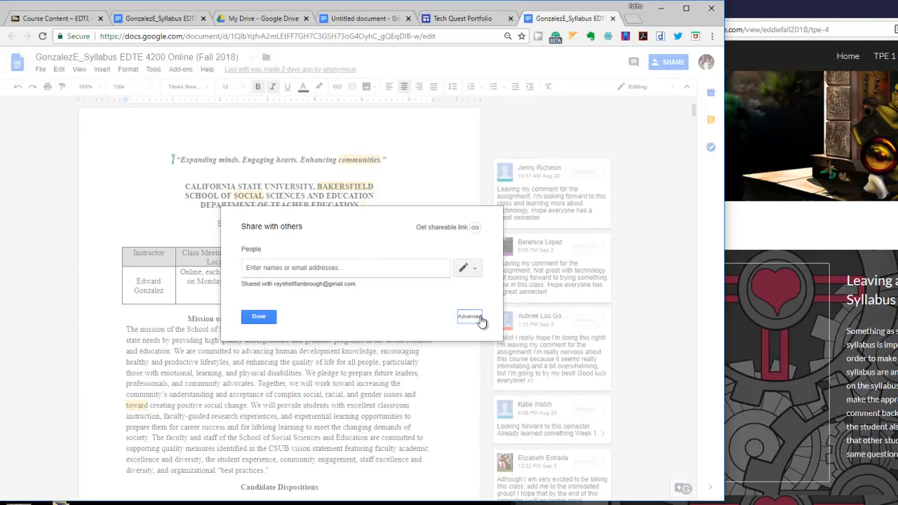
left_click(469, 315)
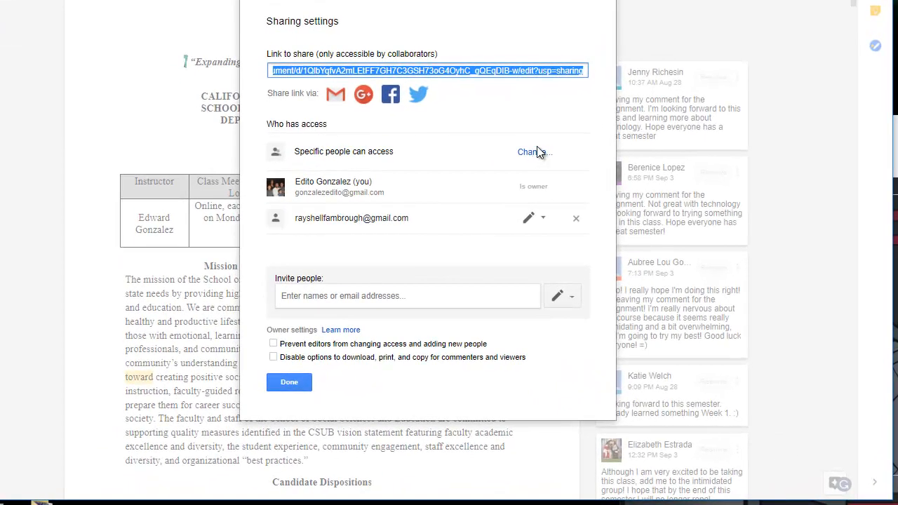
left_click(527, 152)
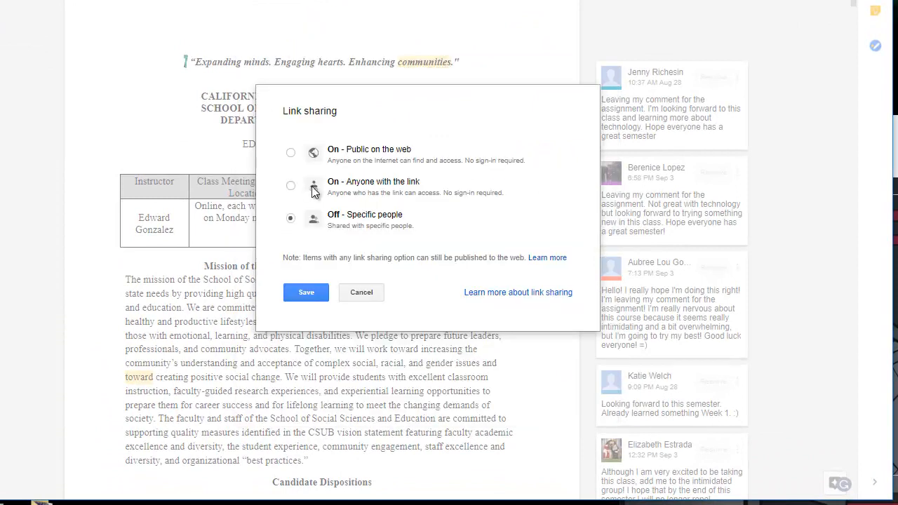
left_click(290, 185)
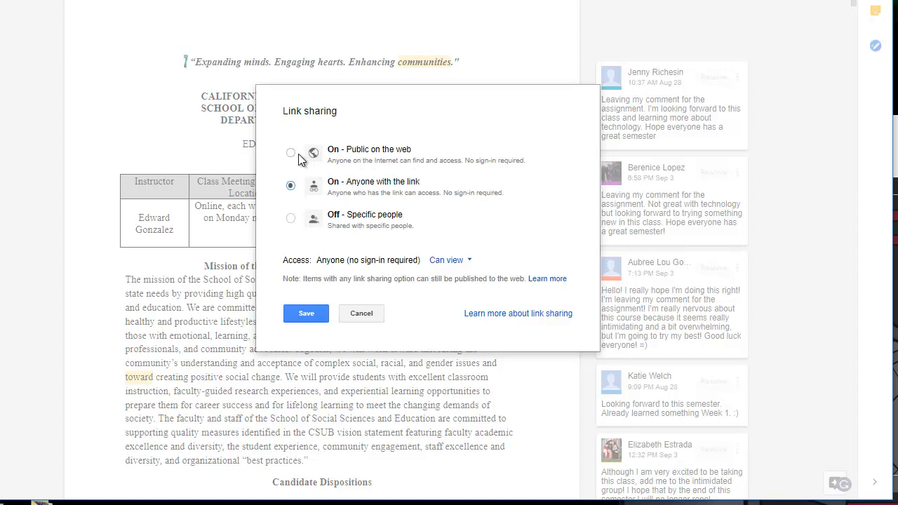
left_click(291, 153)
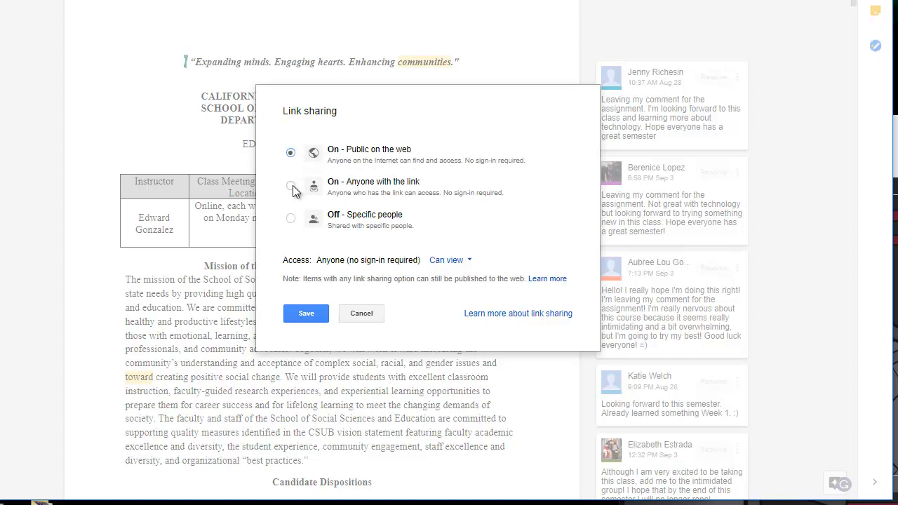
left_click(306, 313)
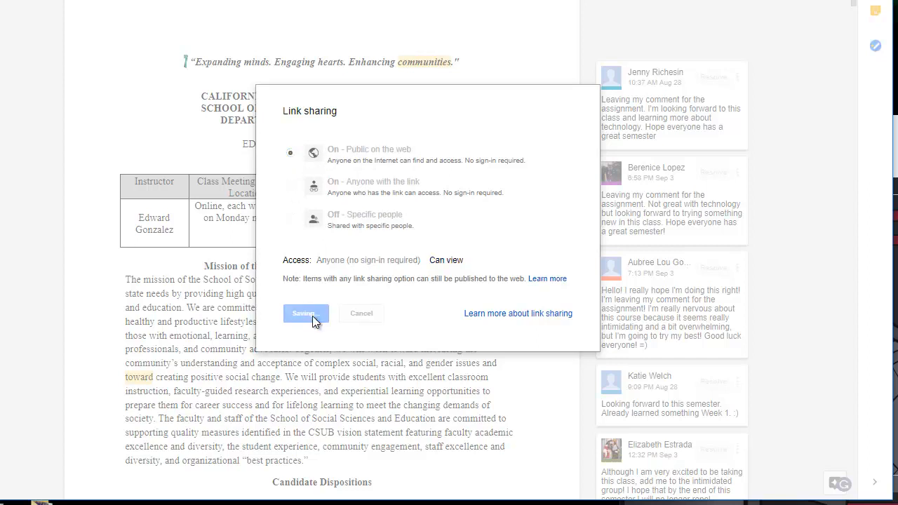
left_click(306, 313)
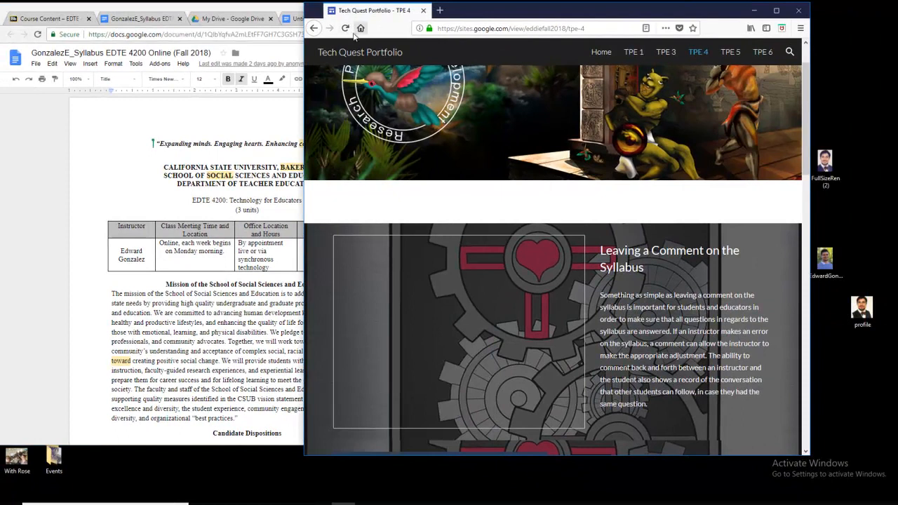
Step: Reload the published TPE 4 page so the embedded syllabus displays, and look through it
left_click(345, 28)
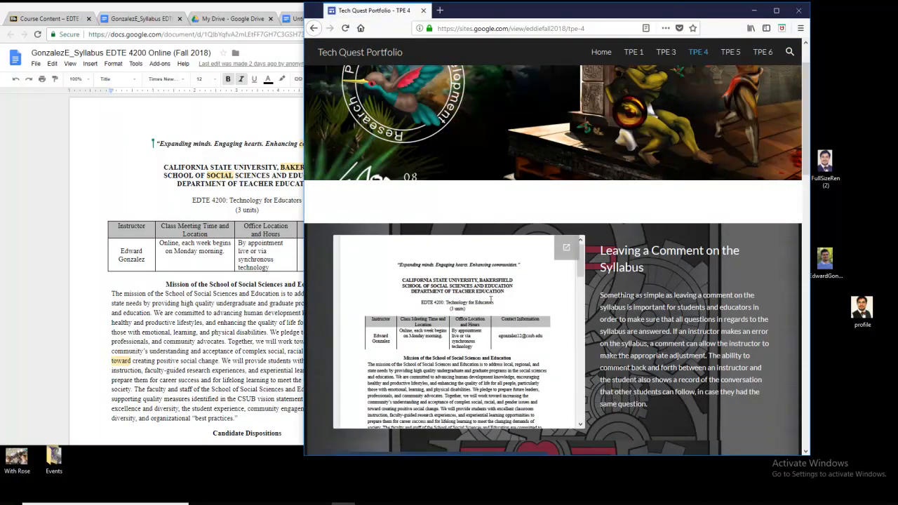
scroll("down", 3)
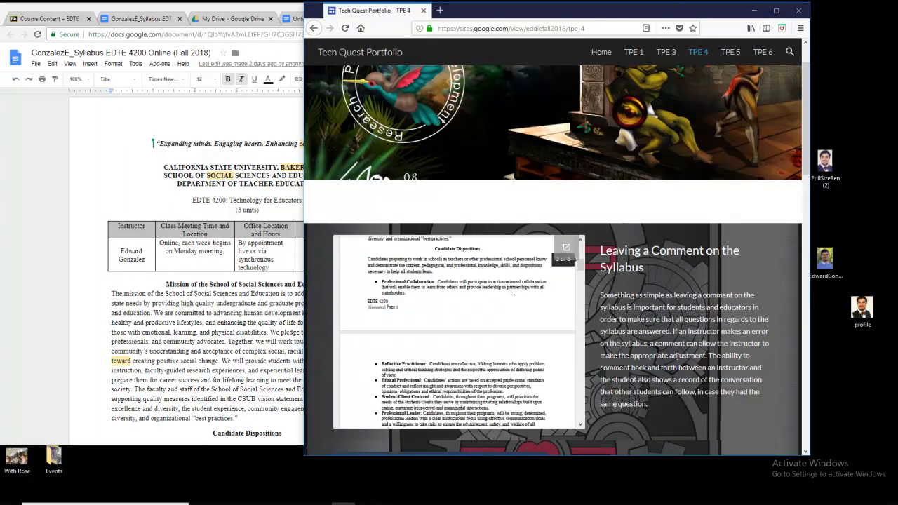
Step: Review the TPE 5 and TPE 6 pages, then return to the portfolio home page
left_click(729, 51)
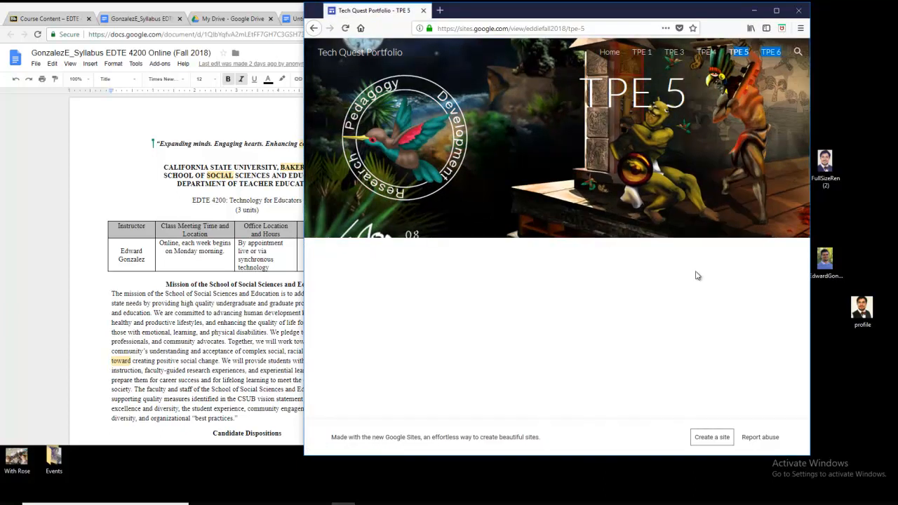
left_click(769, 52)
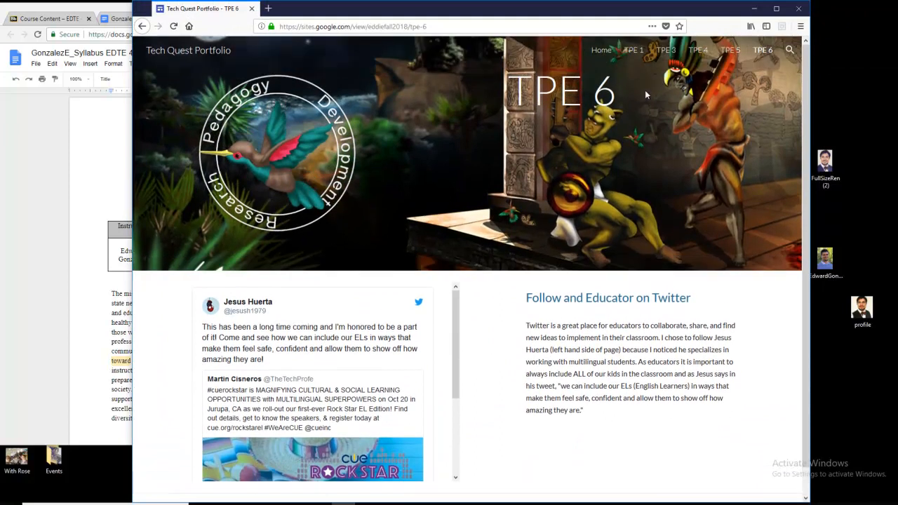
left_click(600, 50)
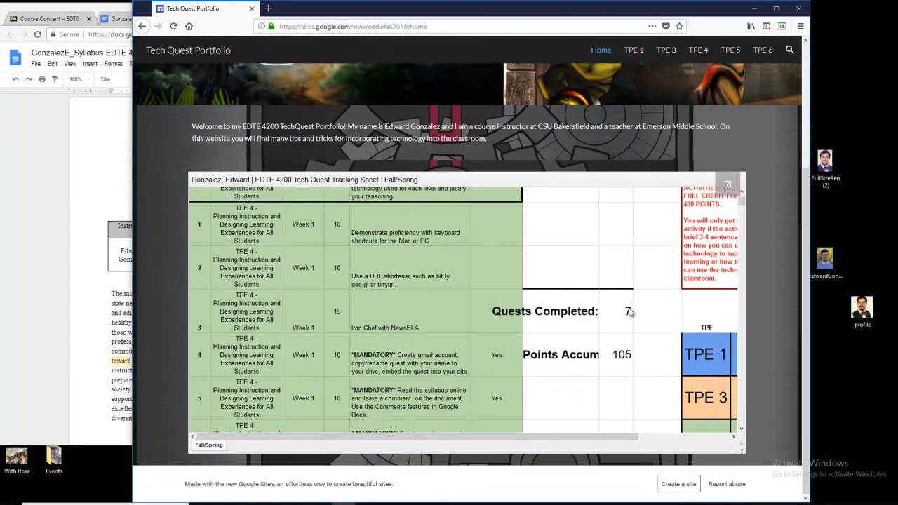
scroll("down", 3)
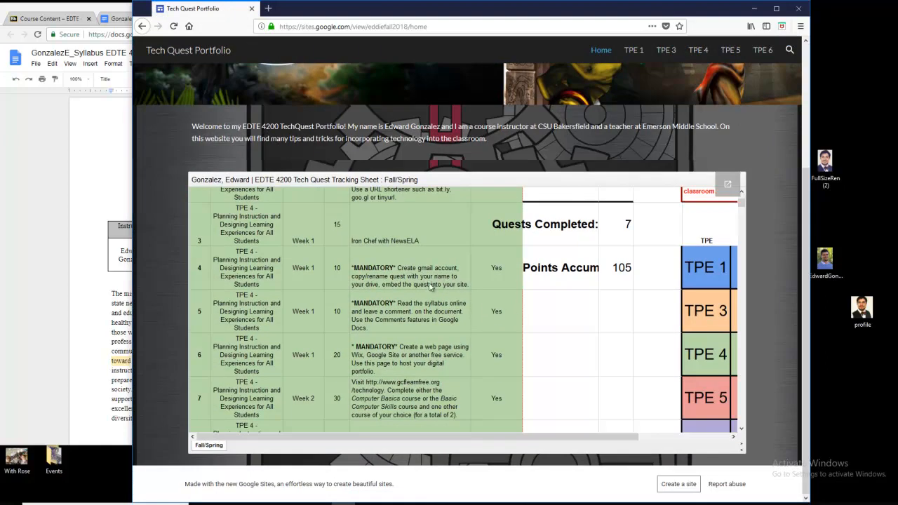
mouse_move(424, 272)
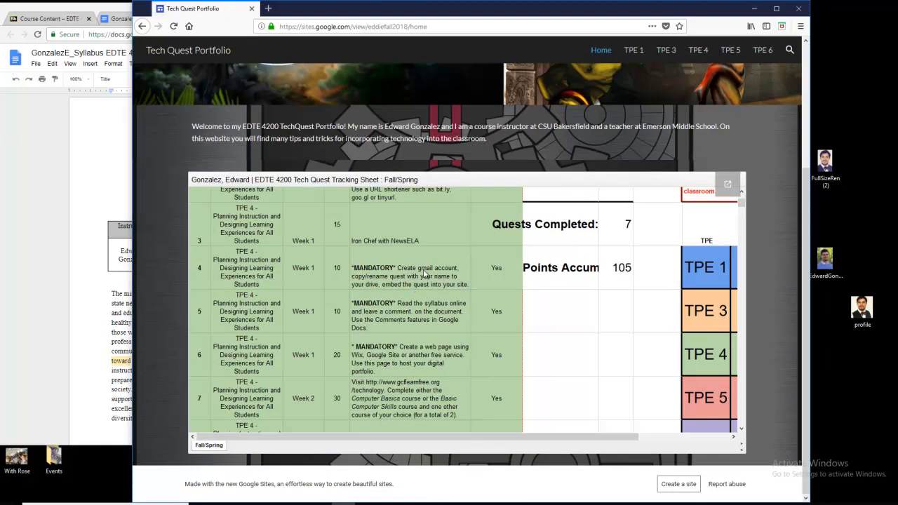
mouse_move(458, 334)
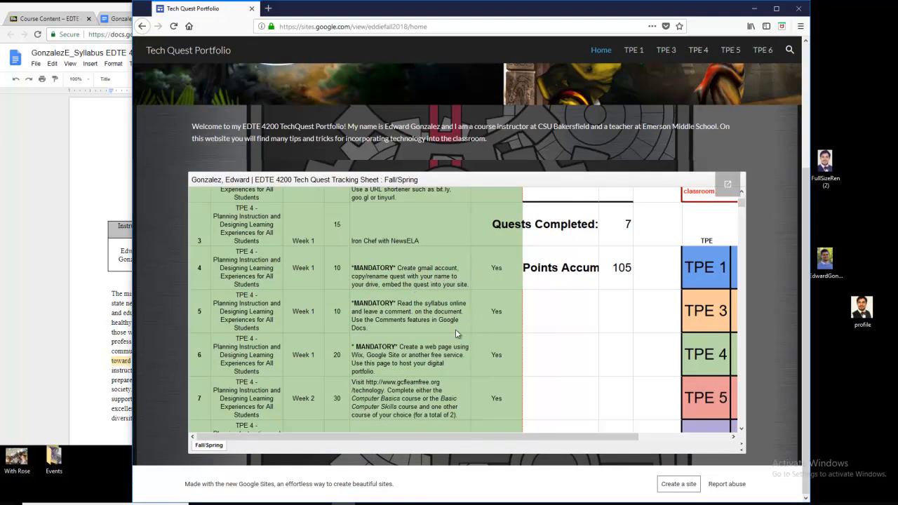
mouse_move(432, 362)
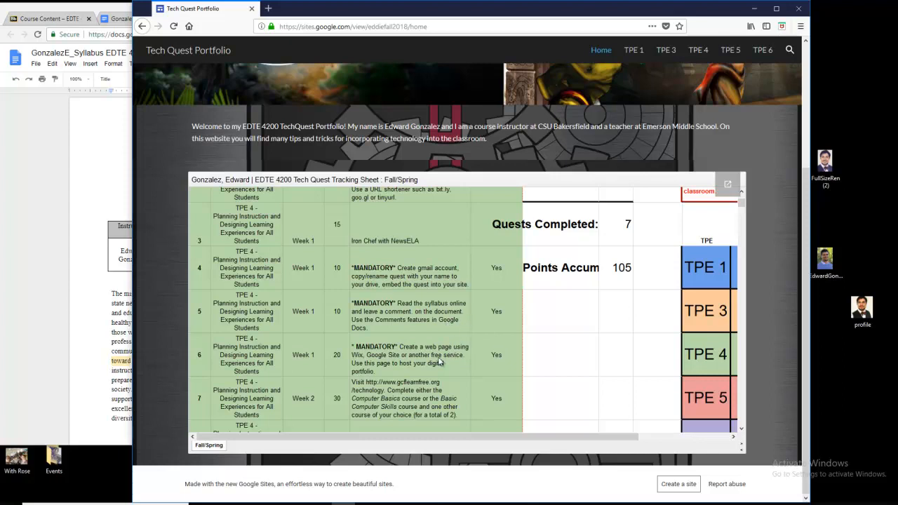
mouse_move(414, 359)
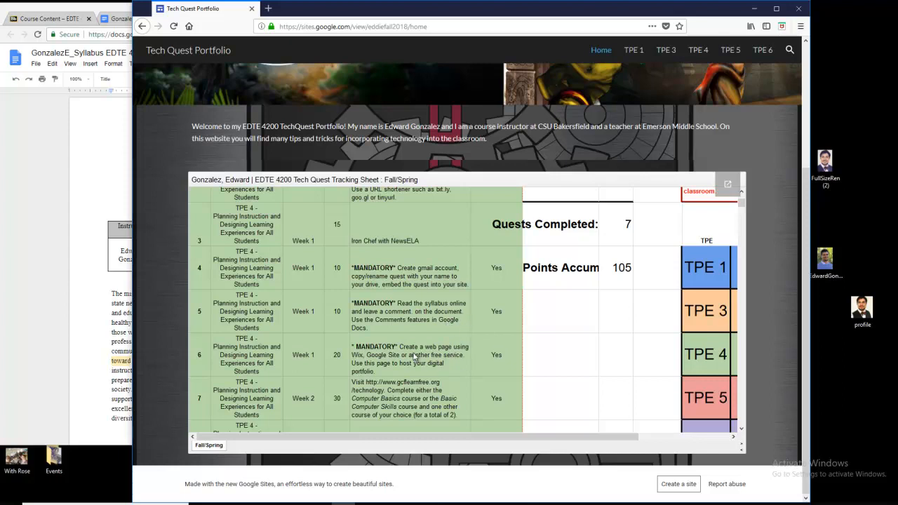
scroll("down", 3)
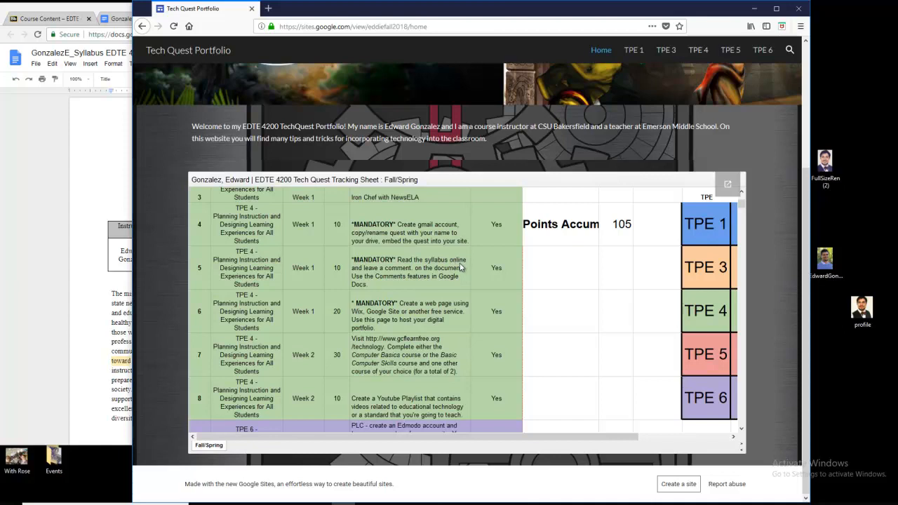
scroll("down", 3)
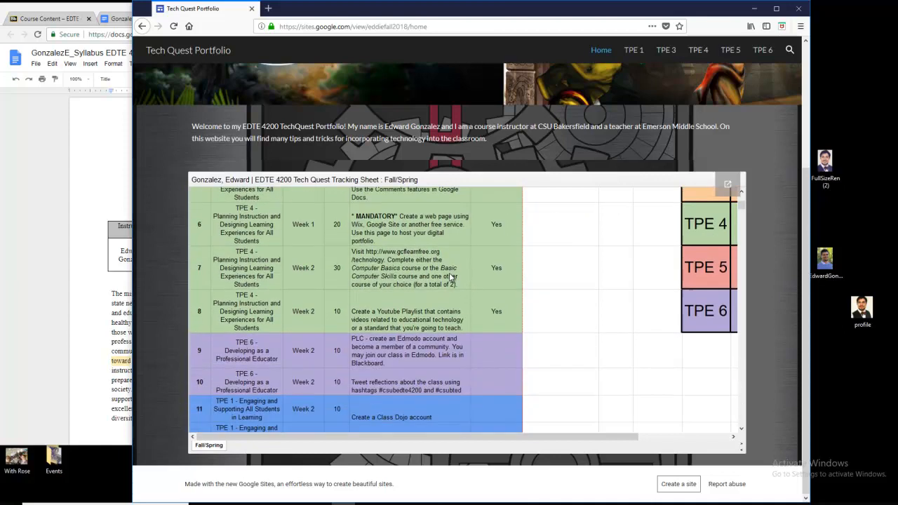
scroll("down", 3)
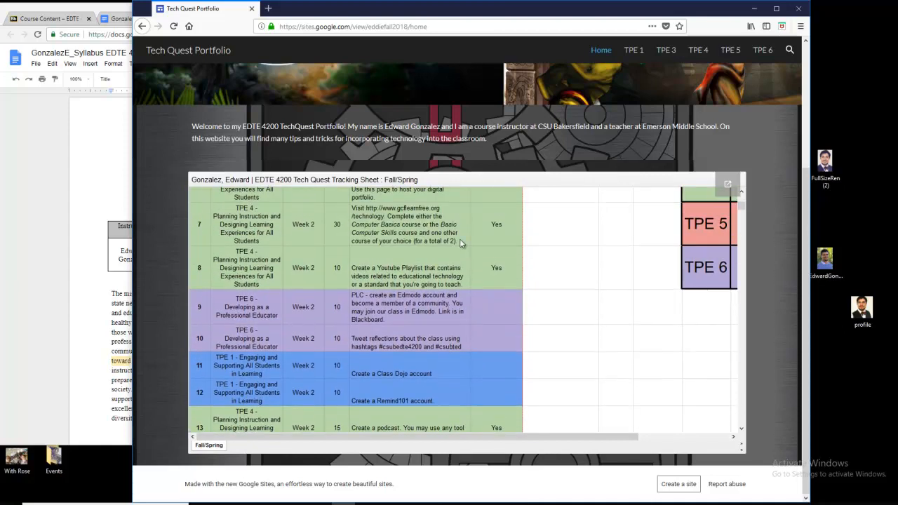
scroll("down", 3)
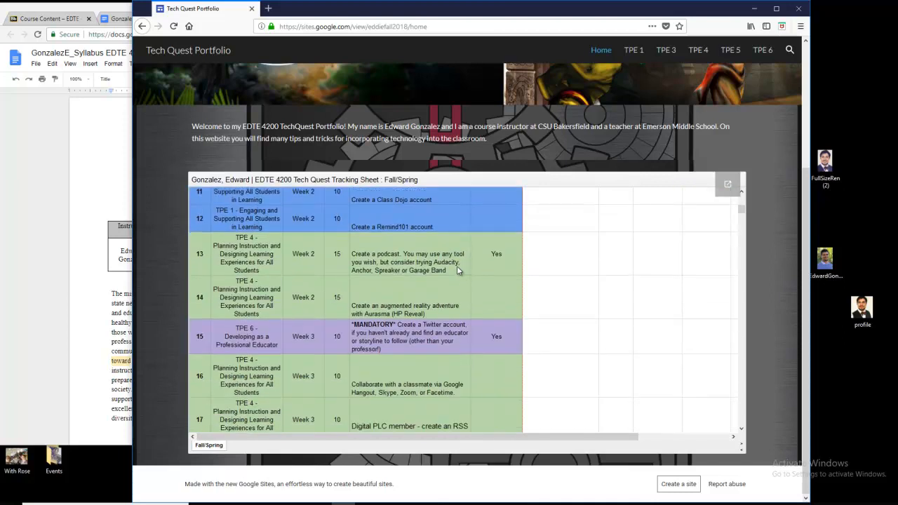
scroll("down", 3)
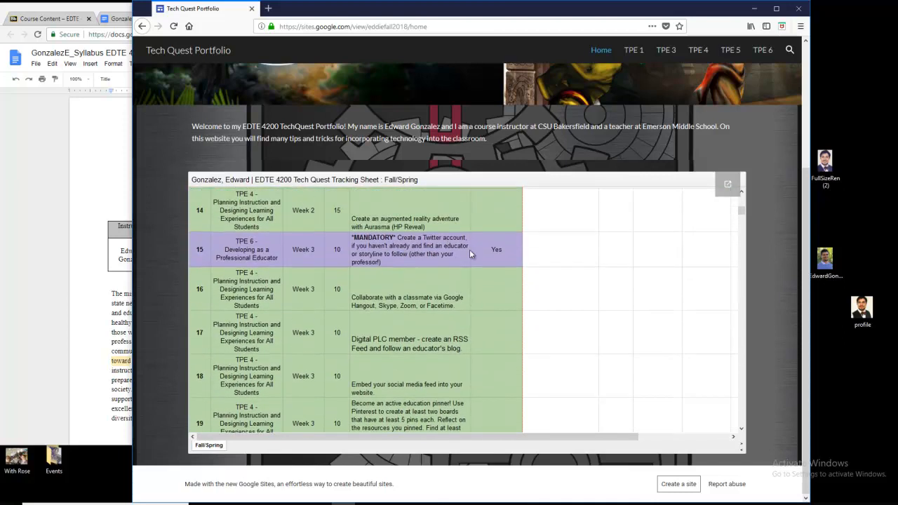
scroll("down", 3)
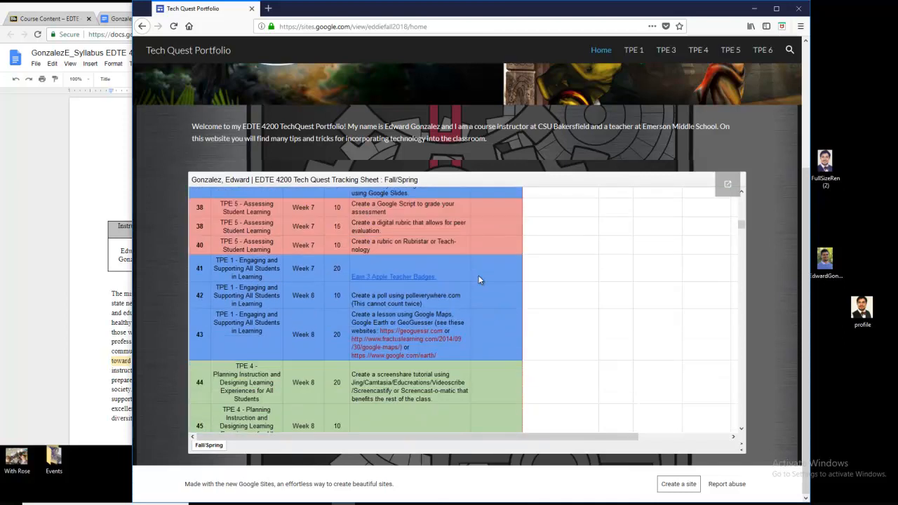
scroll("down", 3)
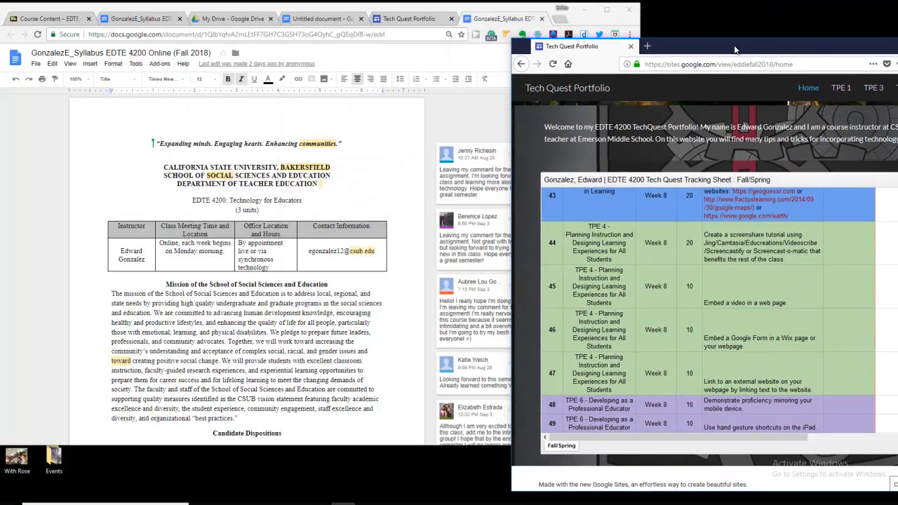
Step: Bring up the Checkpoint 1 checklist and select its first item about checking the site logged out
left_click(327, 19)
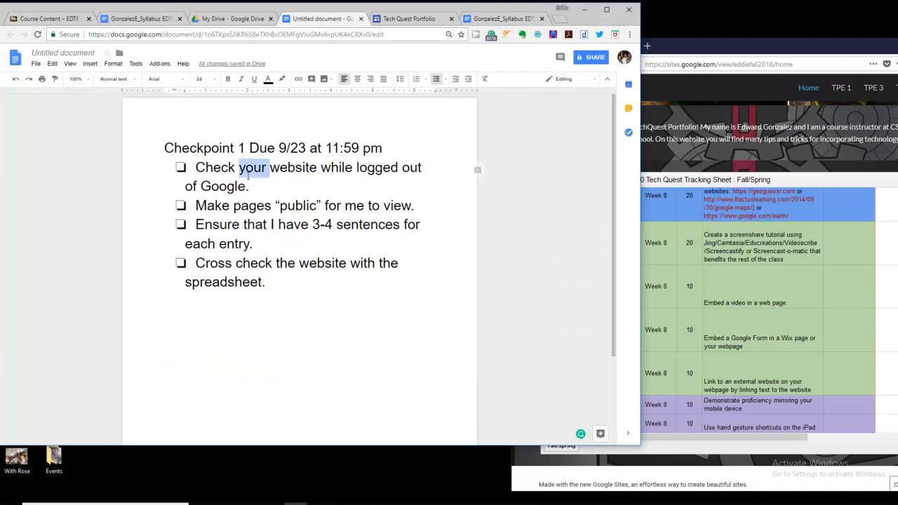
left_click_drag(195, 167, 249, 185)
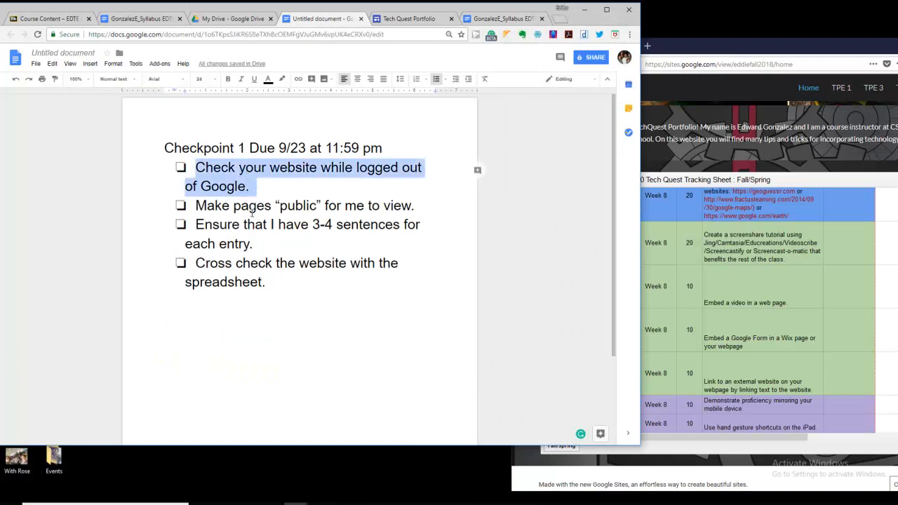